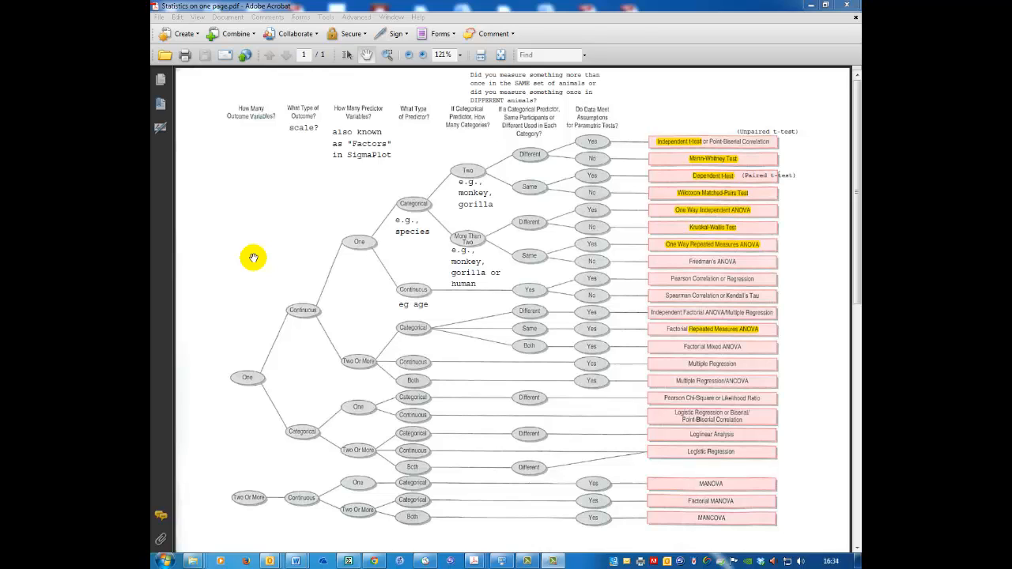
{"action": "mouse_move", "coordinate": [215, 110]}
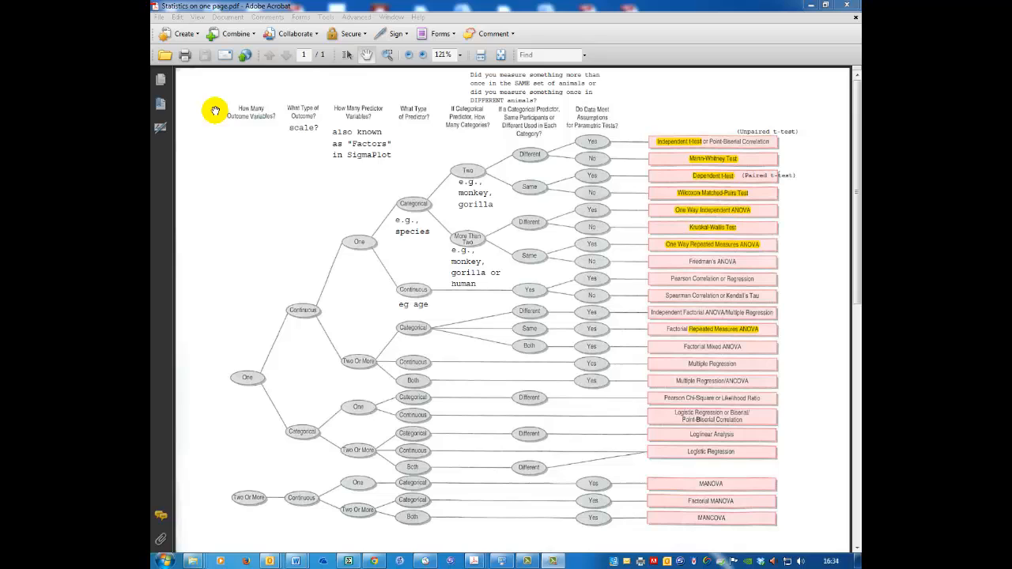
{"action": "mouse_move", "coordinate": [234, 225]}
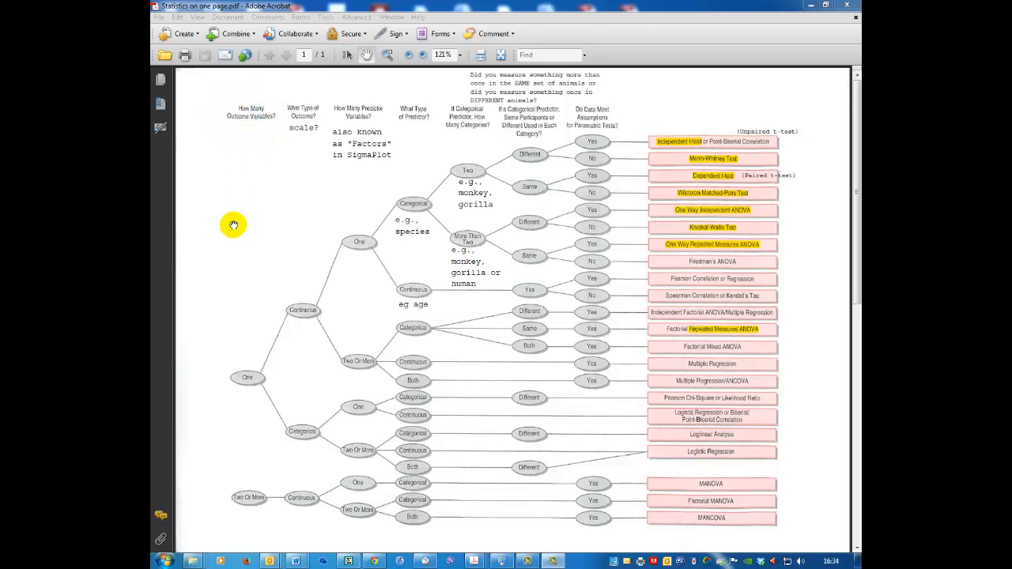
{"action": "mouse_move", "coordinate": [246, 367]}
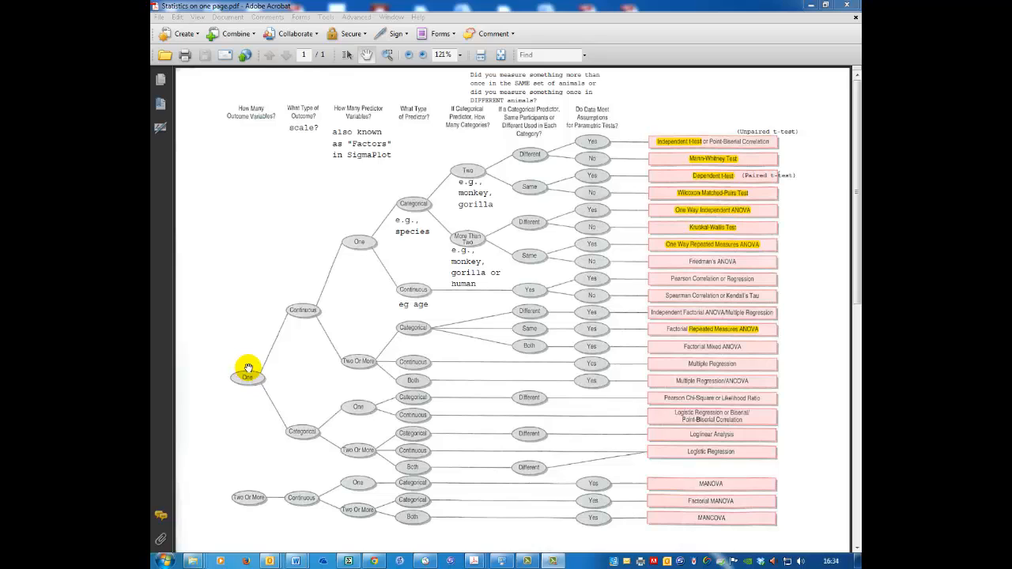
{"action": "mouse_move", "coordinate": [267, 225]}
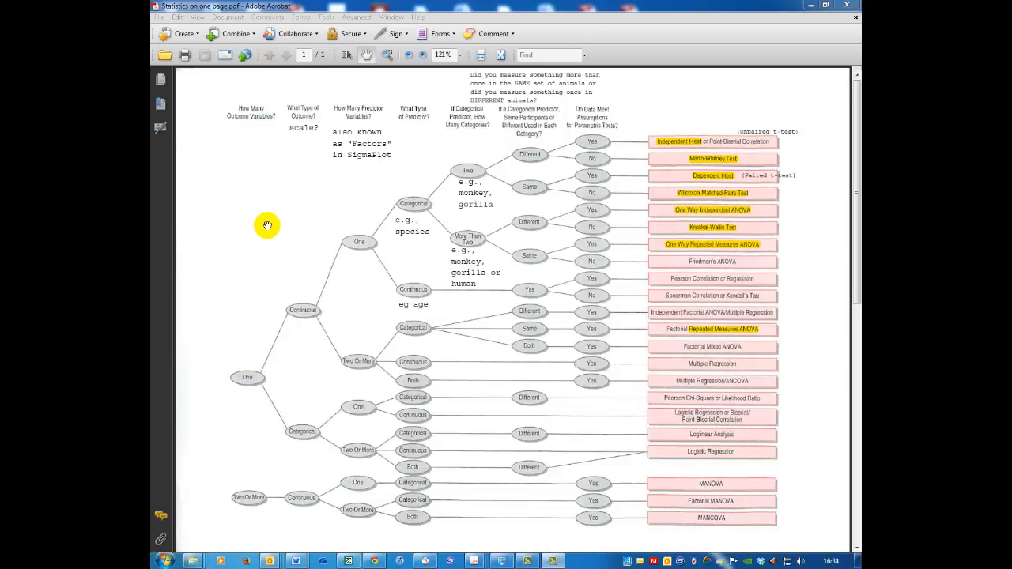
{"action": "mouse_move", "coordinate": [316, 120]}
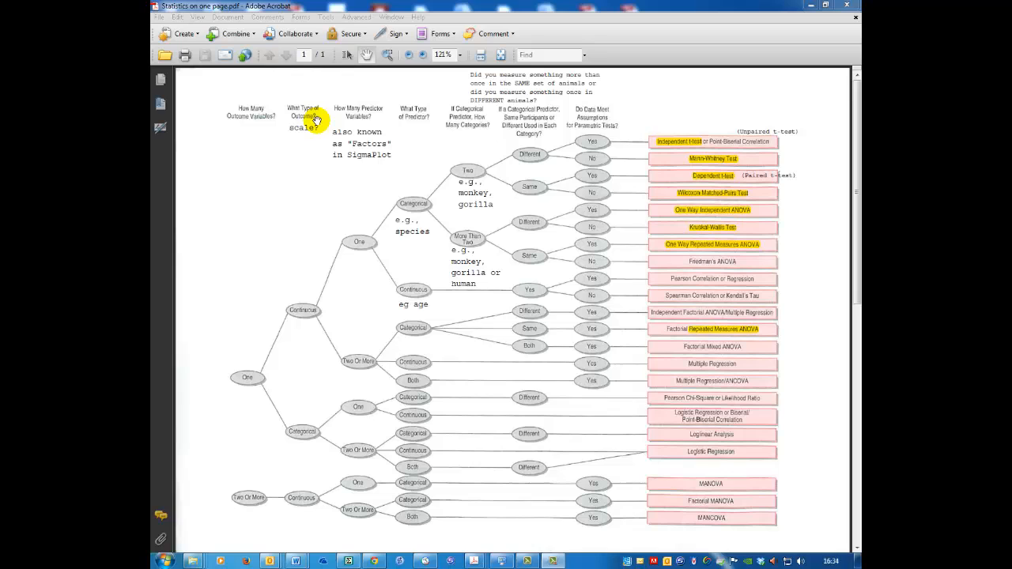
{"action": "mouse_move", "coordinate": [285, 132]}
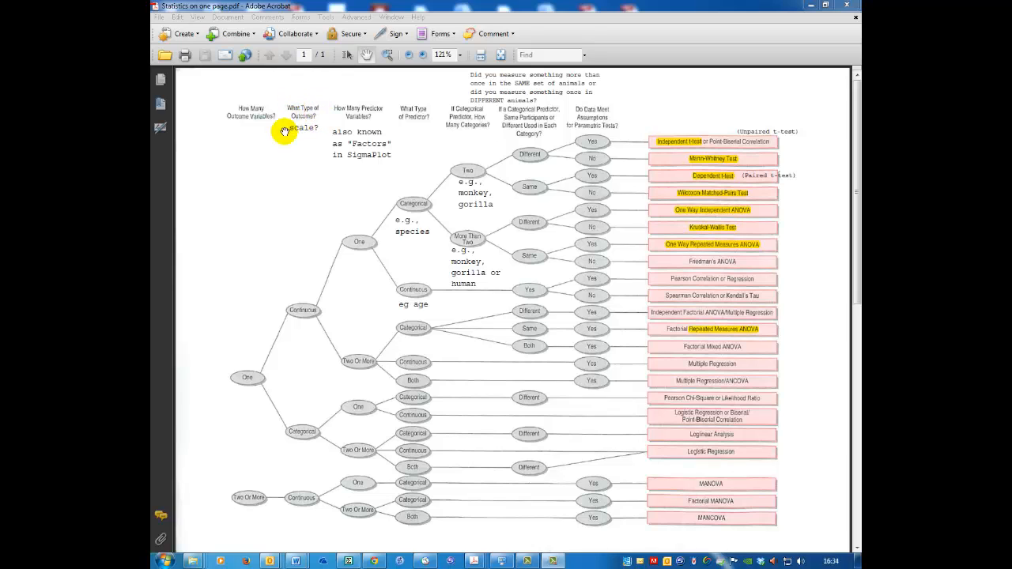
{"action": "mouse_move", "coordinate": [271, 300]}
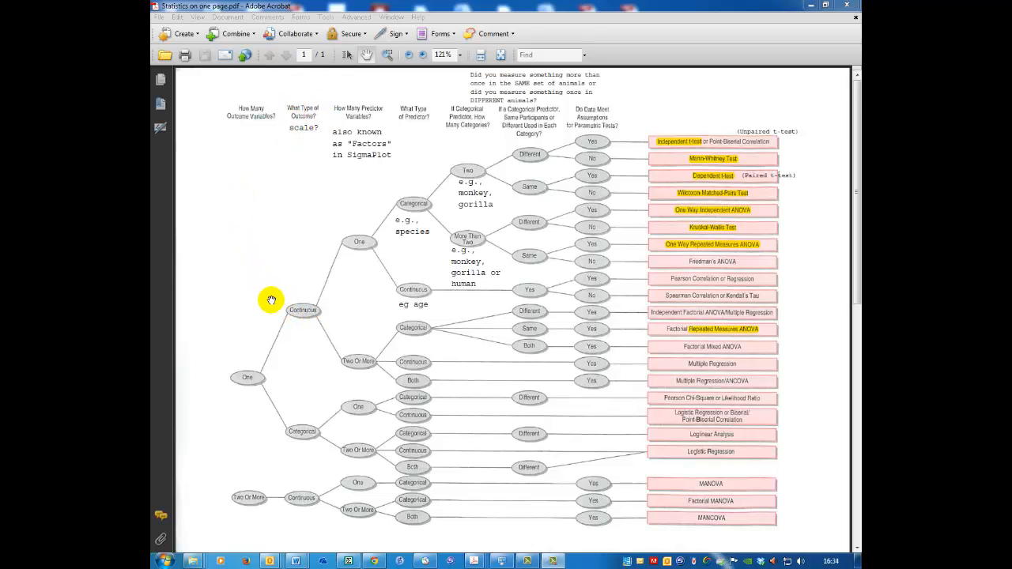
{"action": "mouse_move", "coordinate": [321, 423]}
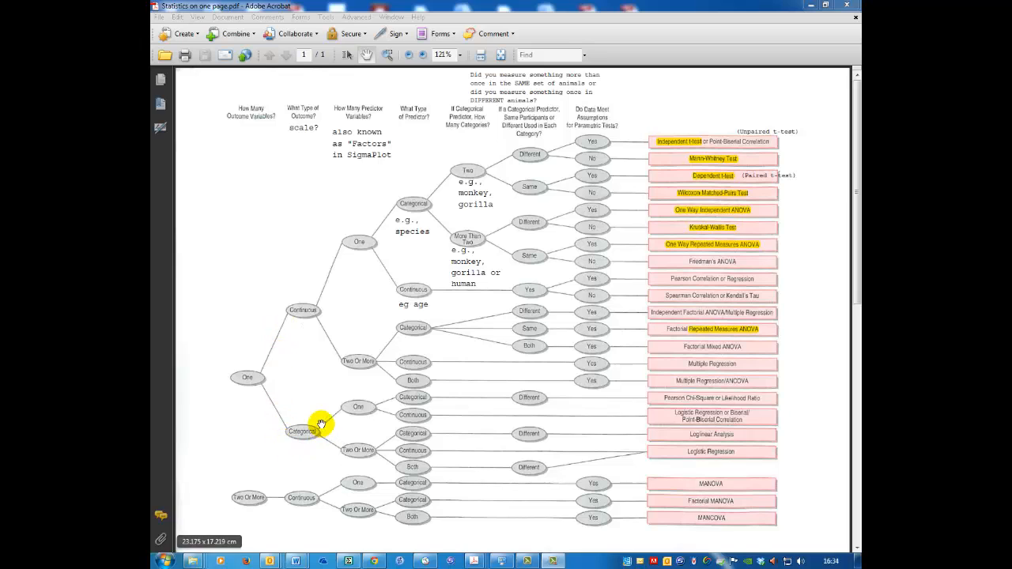
{"action": "mouse_move", "coordinate": [318, 432]}
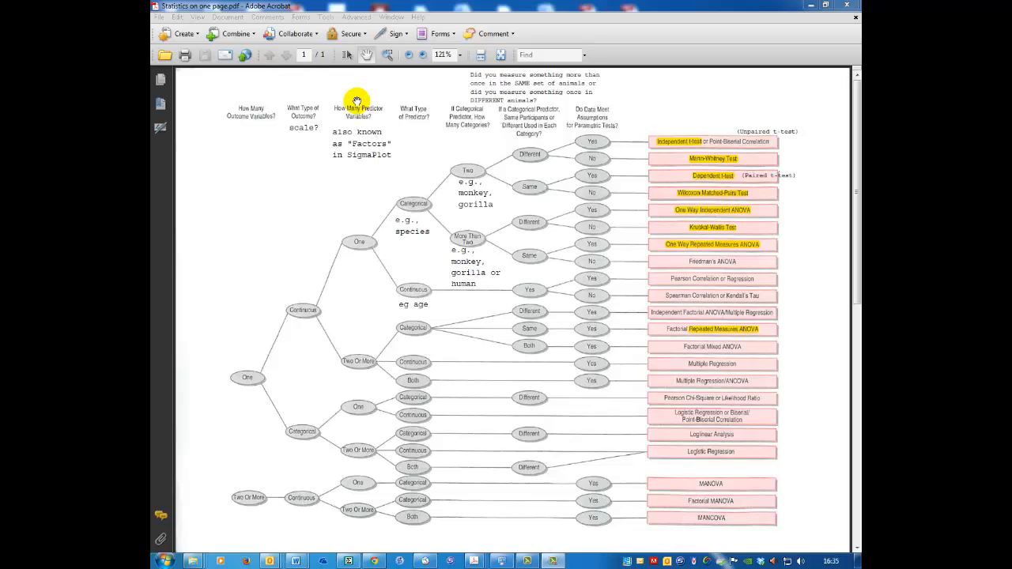
{"action": "mouse_move", "coordinate": [388, 159]}
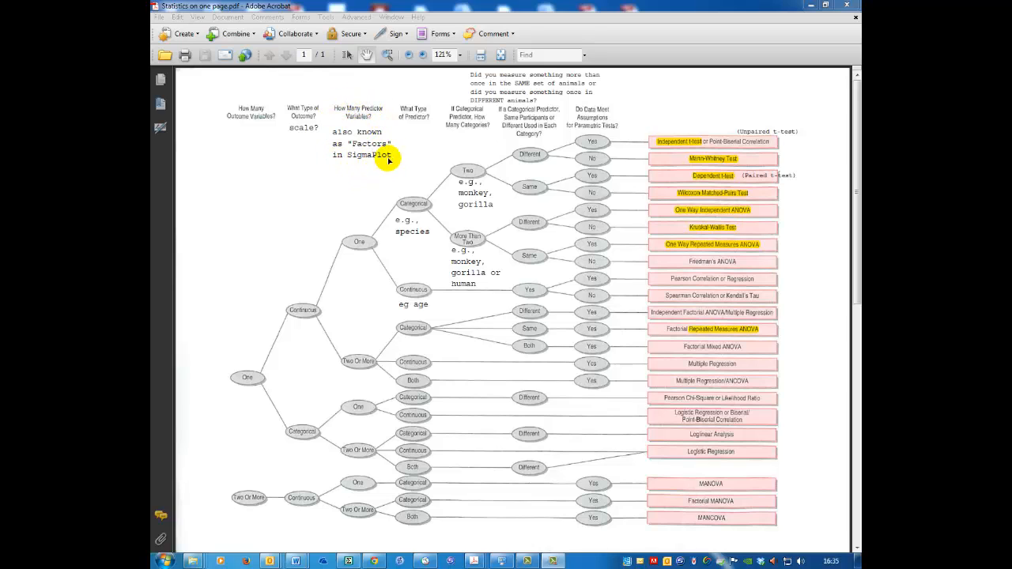
{"action": "mouse_move", "coordinate": [337, 136]}
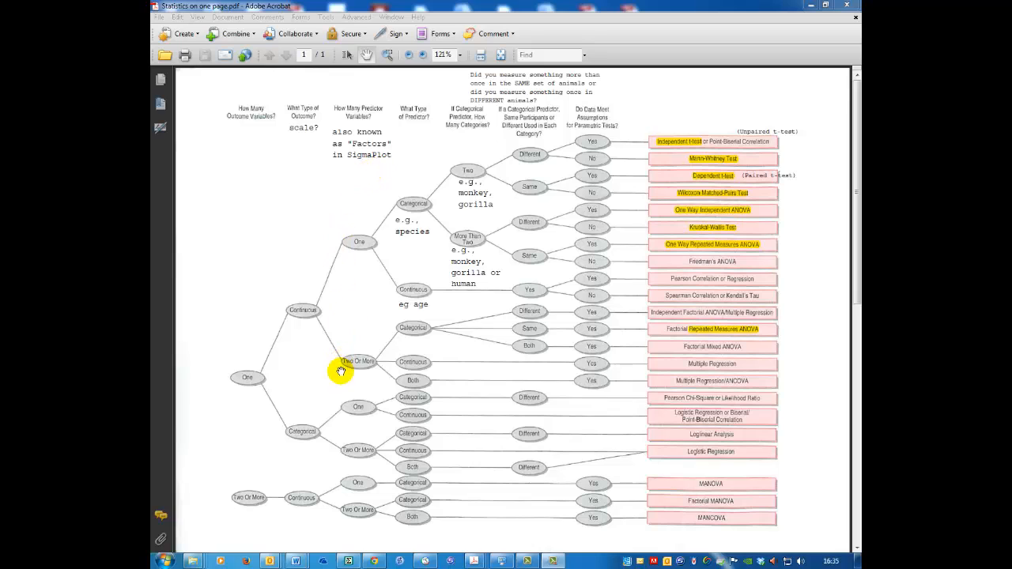
{"action": "mouse_move", "coordinate": [369, 397]}
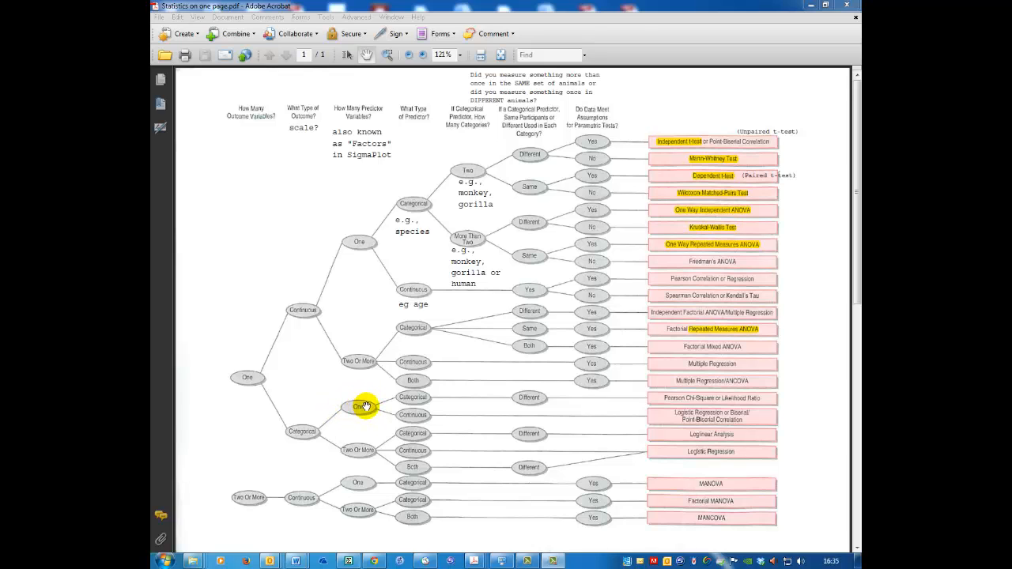
{"action": "mouse_move", "coordinate": [399, 396]}
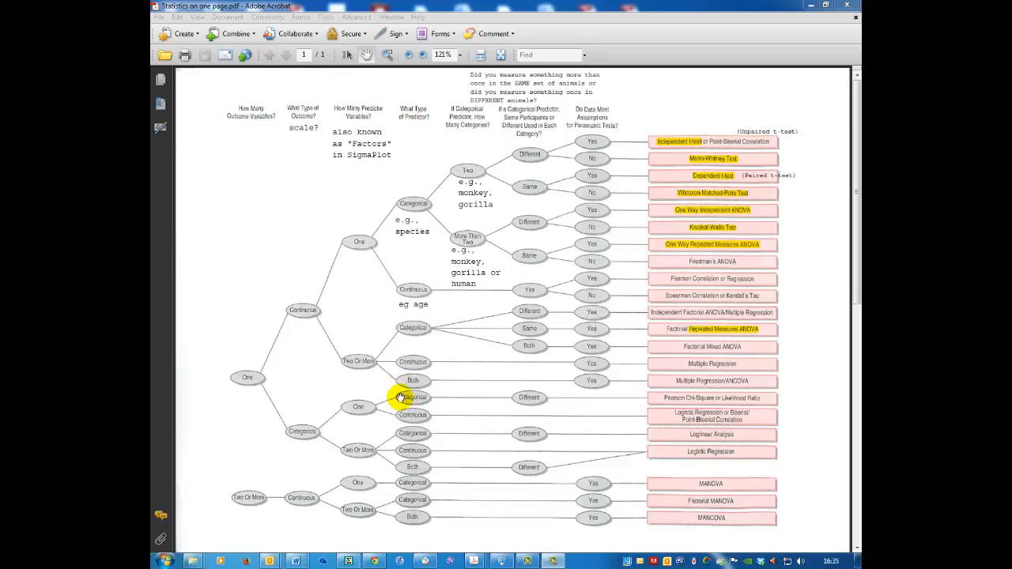
{"action": "mouse_move", "coordinate": [422, 397]}
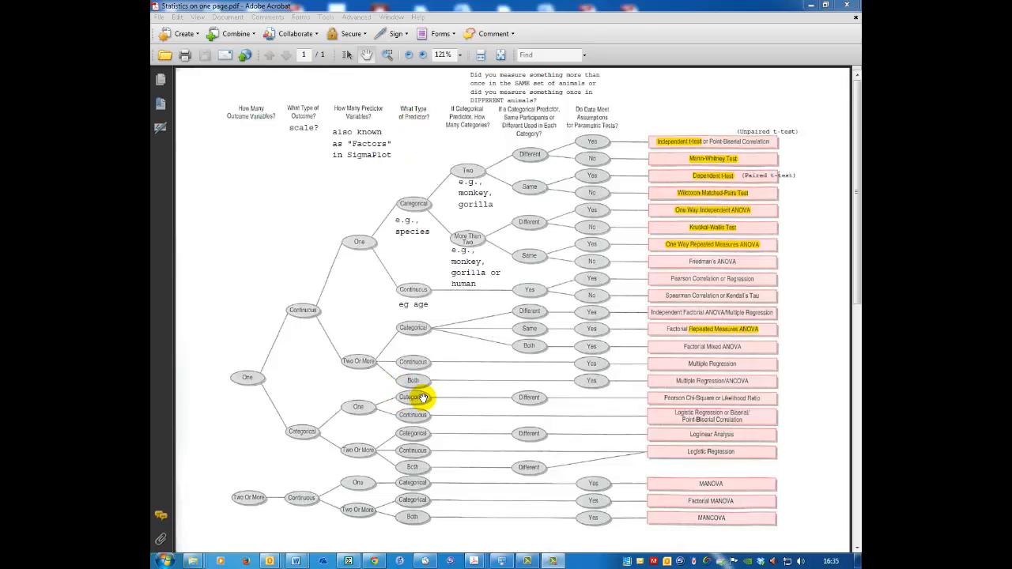
{"action": "mouse_move", "coordinate": [529, 398]}
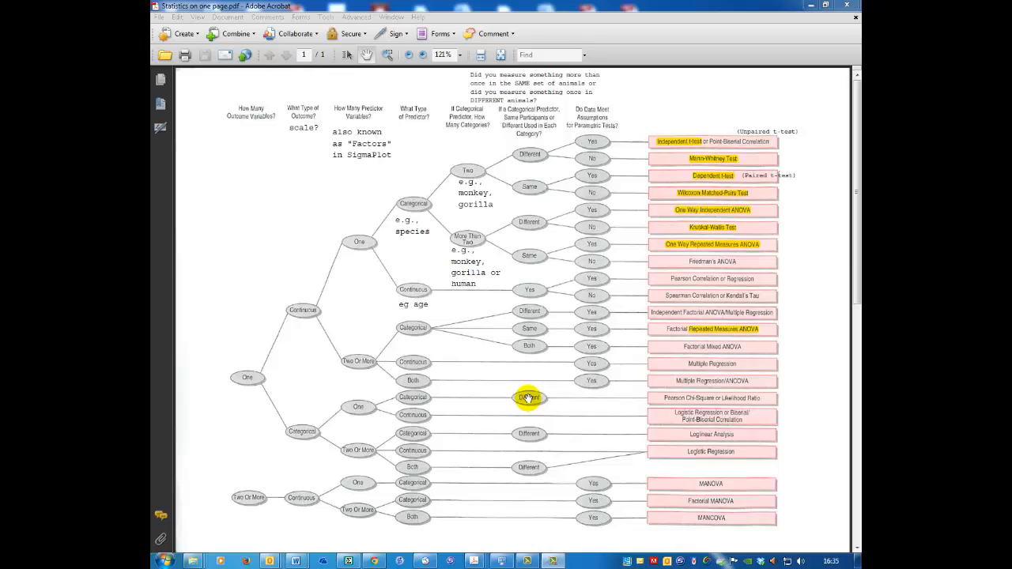
{"action": "mouse_move", "coordinate": [632, 402]}
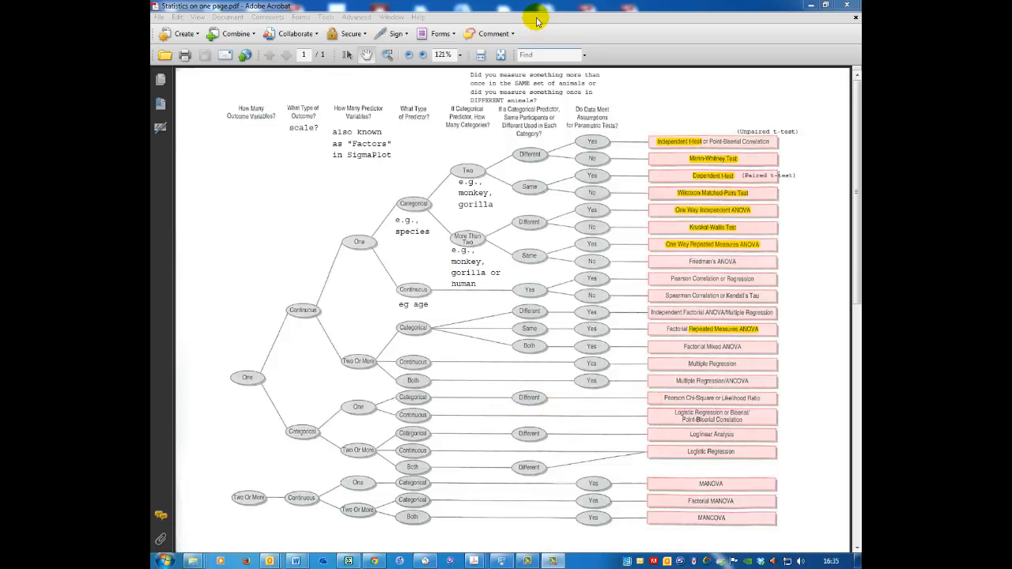
{"action": "mouse_move", "coordinate": [524, 116]}
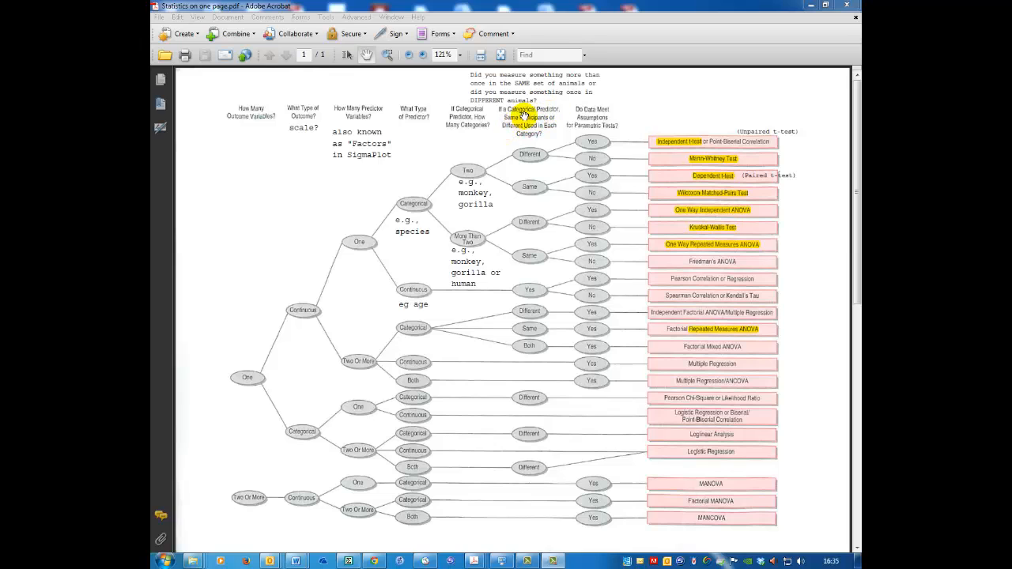
{"action": "mouse_move", "coordinate": [543, 391]}
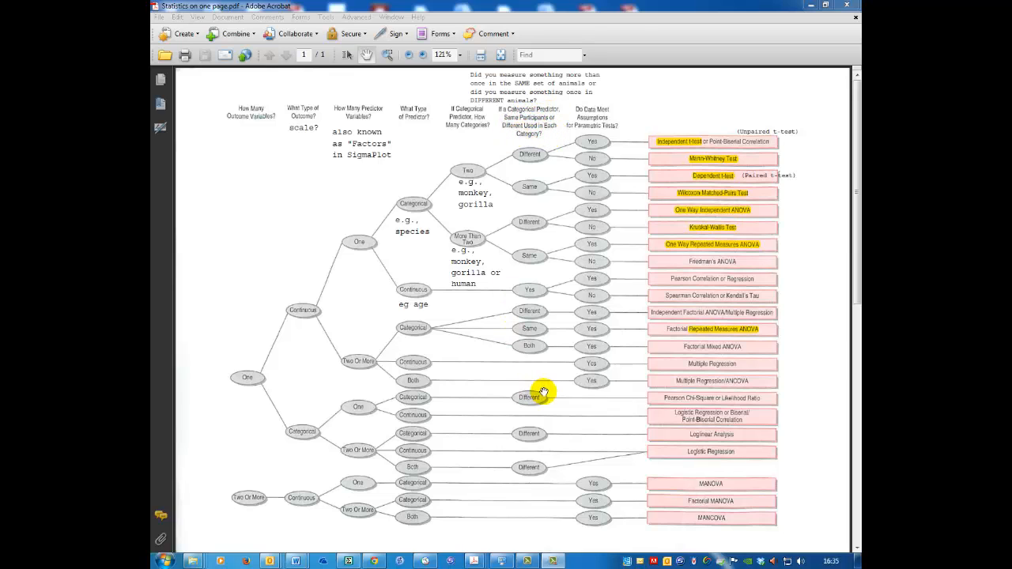
{"action": "mouse_move", "coordinate": [518, 397]}
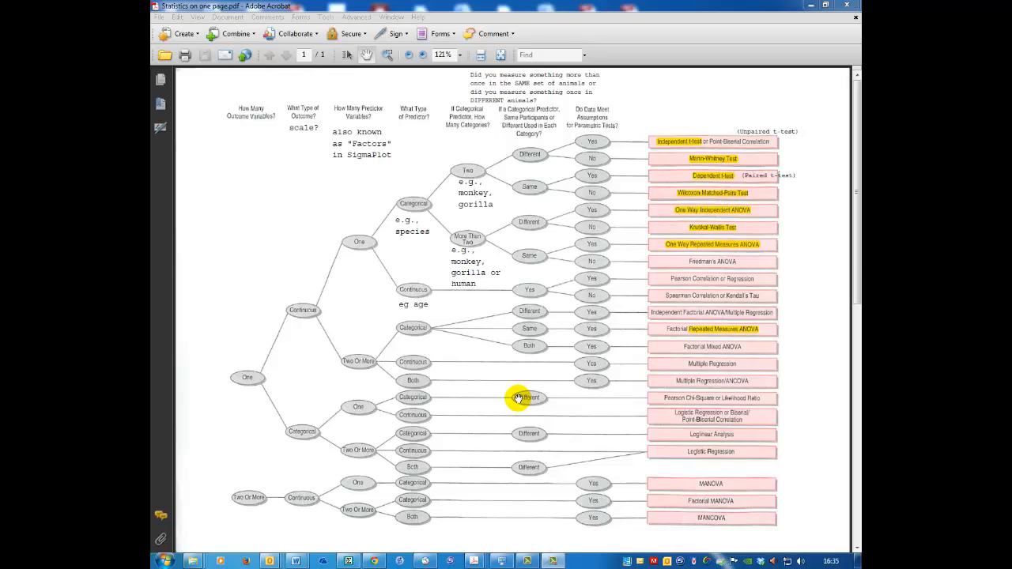
{"action": "mouse_move", "coordinate": [557, 401]}
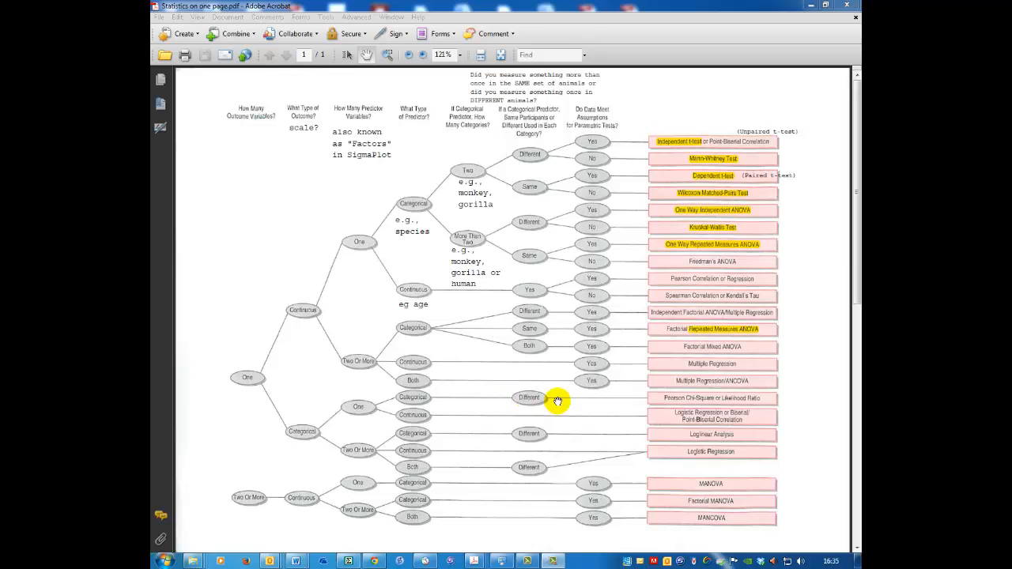
{"action": "mouse_move", "coordinate": [744, 398]}
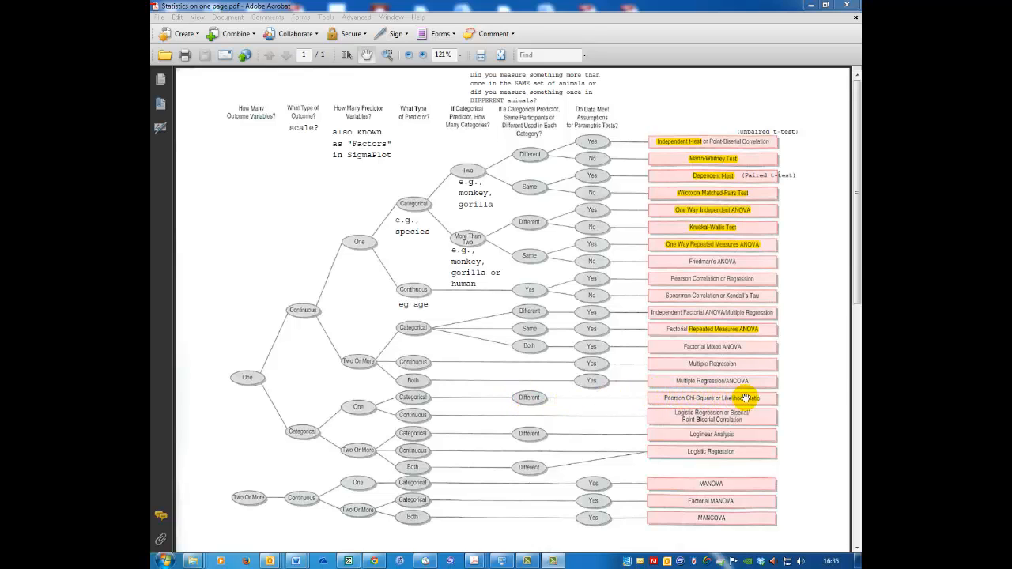